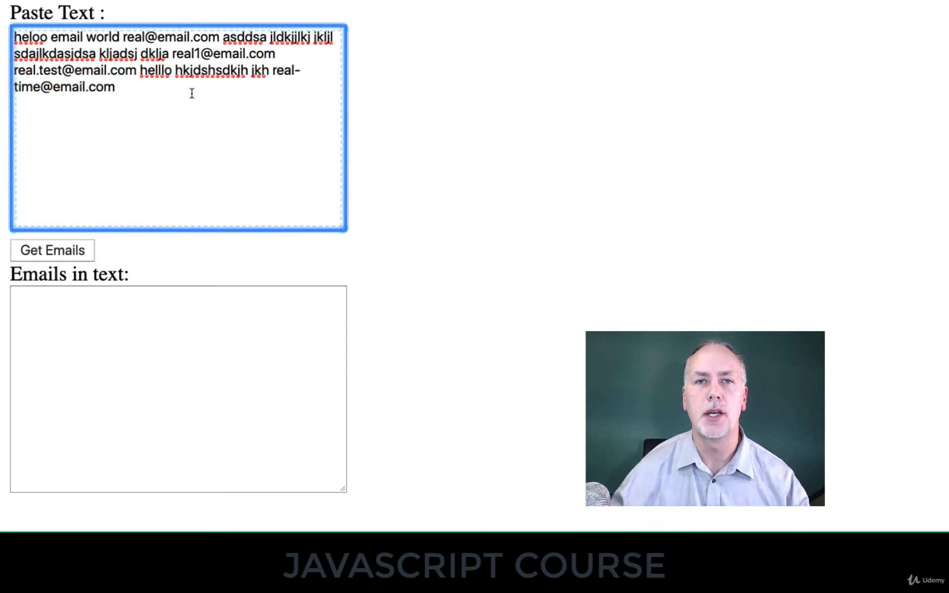
Append the random words 'dvvccxv bfdfddfgd' after the last email address in the Paste Text box
type("dvvccxv bfdfddfgd")
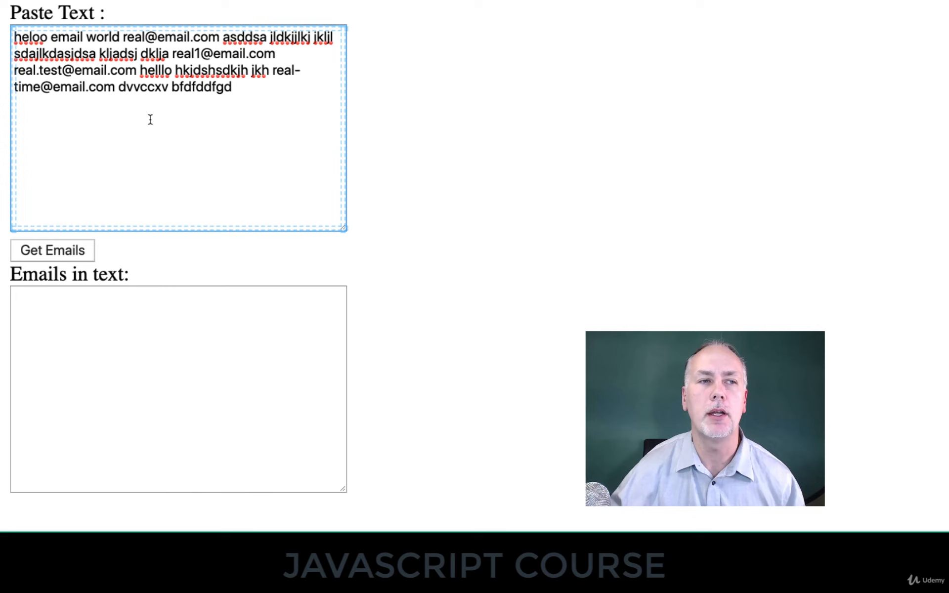
left_click(53, 250)
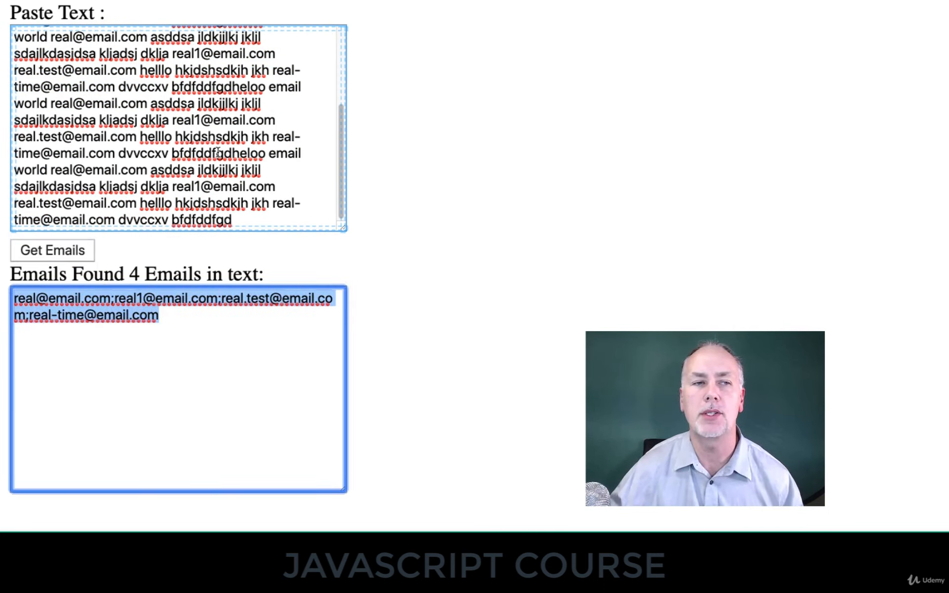
mouse_move(422, 155)
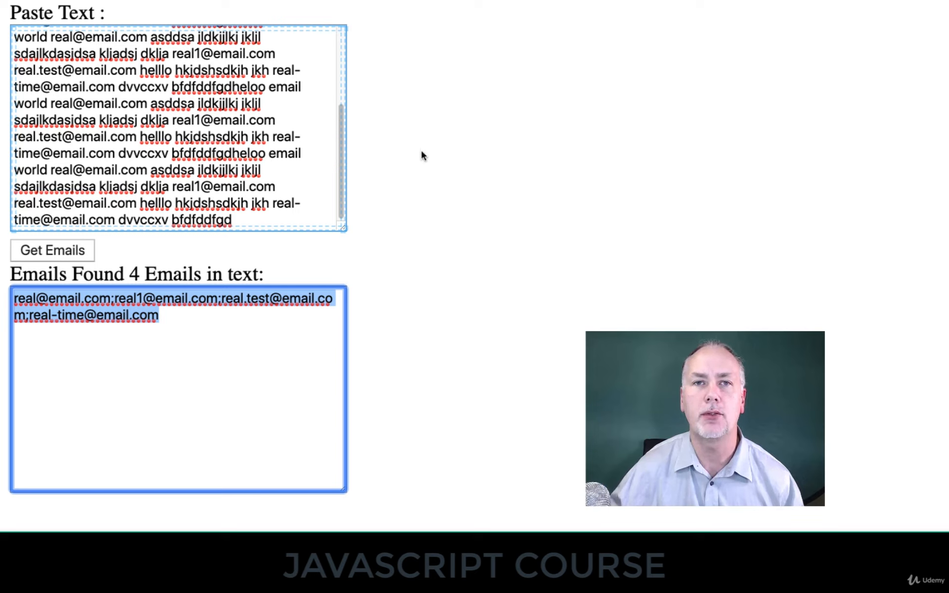